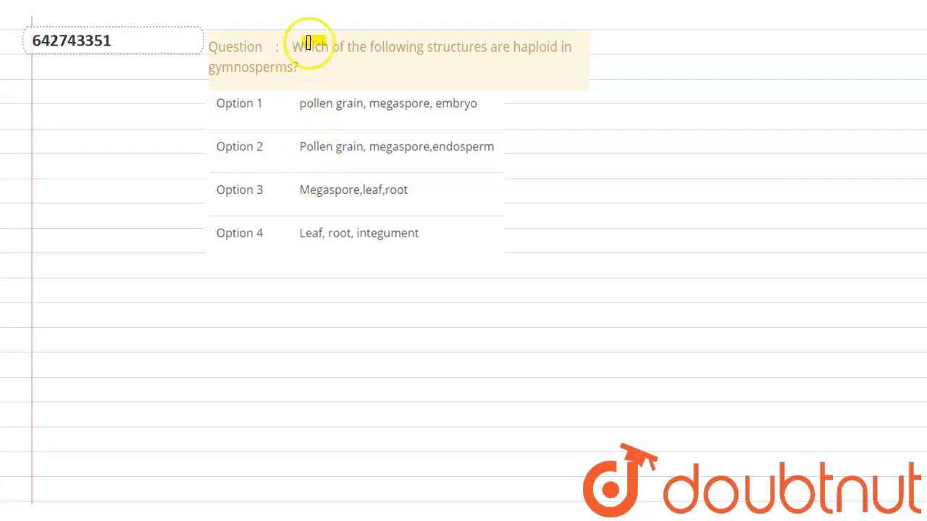
Step: Highlight the gymnosperm haploid-structures question text in yellow
drag(307, 46, 540, 46)
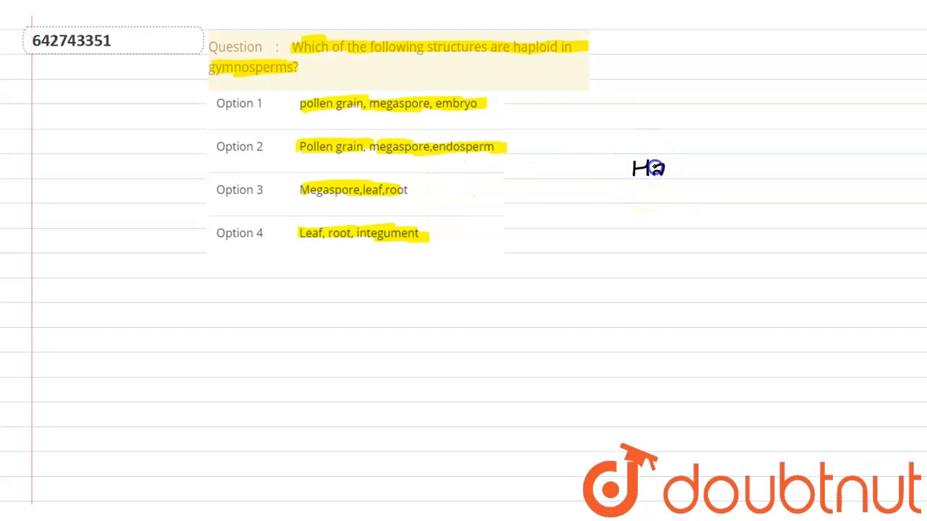
Step: Write 'Haploid' with arrows linking it to 'Meiosis', 'Mothercells' and gymnosperm
text(Haploid)
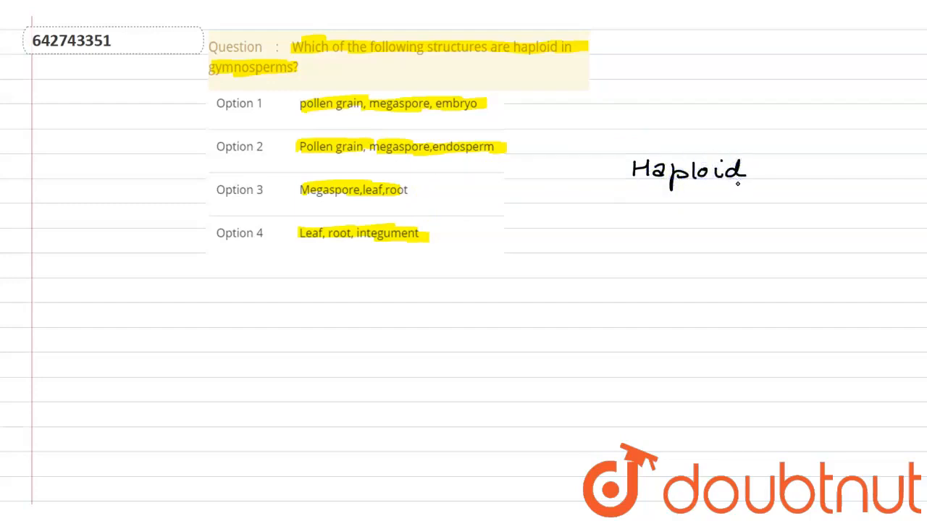
drag(738, 188, 724, 203)
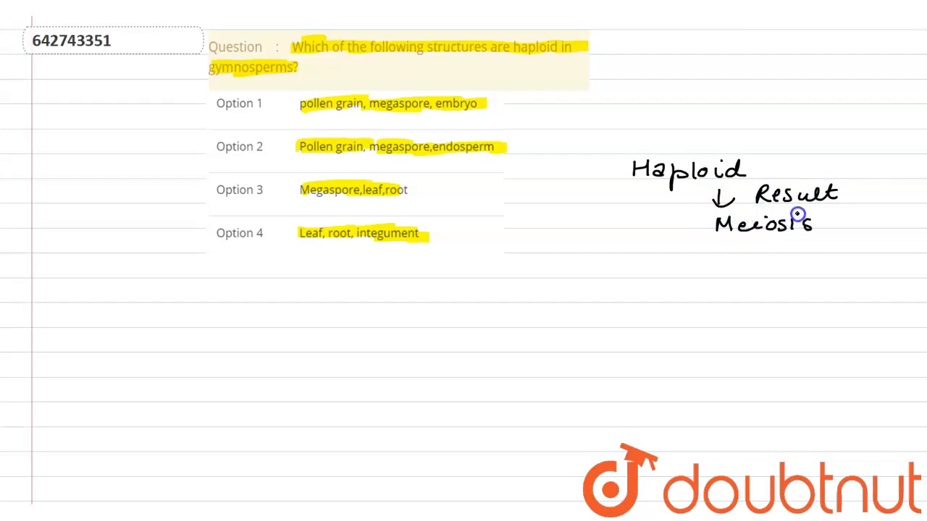
mouse_move(762, 251)
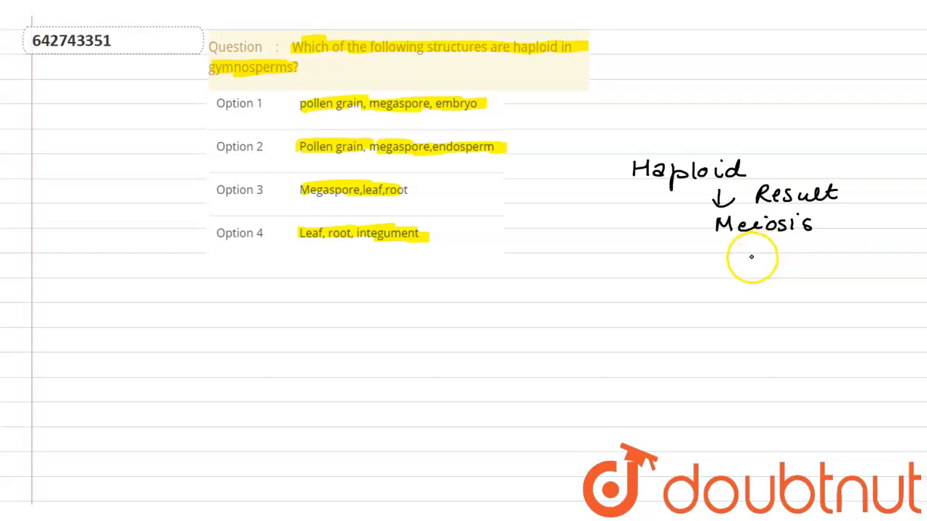
drag(752, 246, 713, 283)
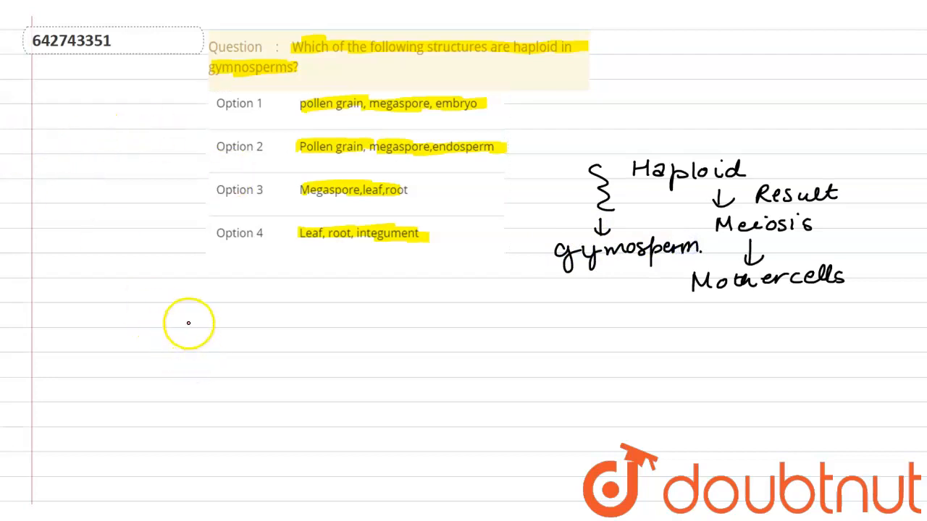
mouse_move(344, 294)
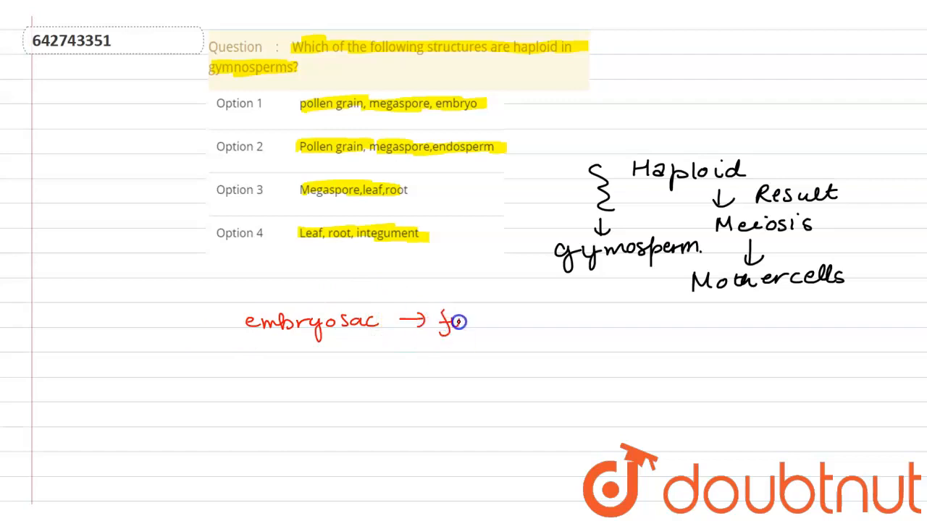
Step: Write 'functional Megaspore' after embryosac and circle the red word 'Haploid'
text(functional Meo)
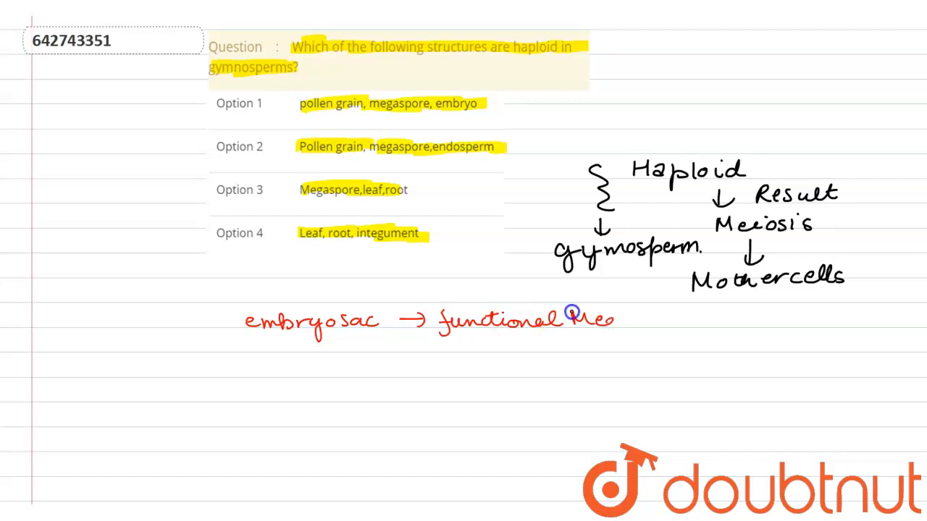
text(Megaspore)
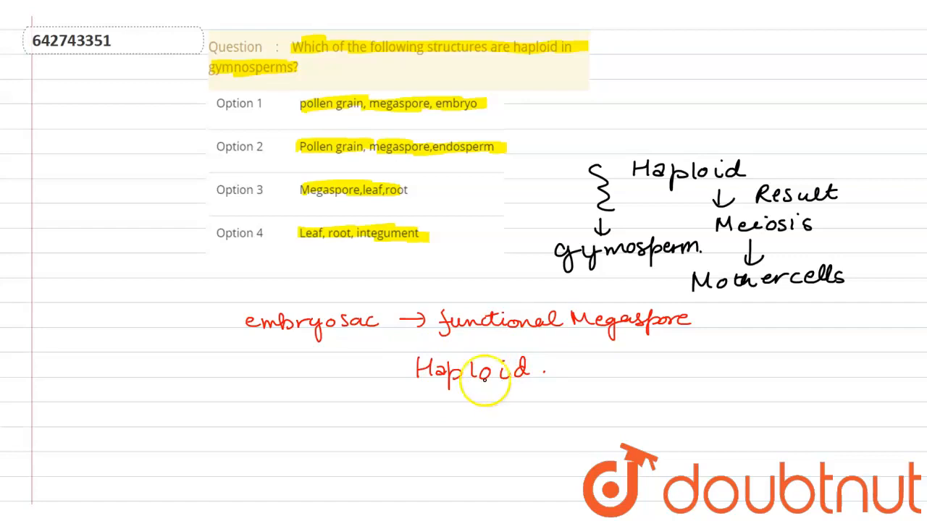
drag(416, 355, 550, 372)
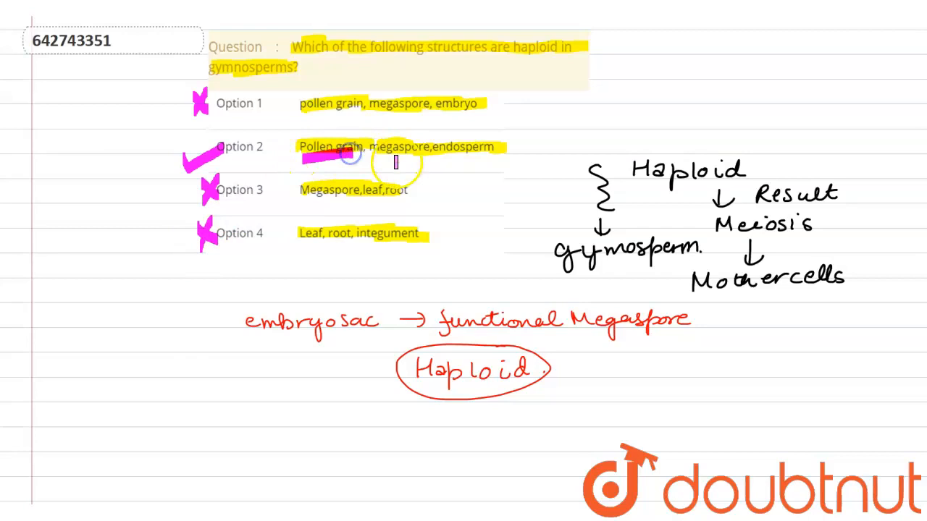
Step: Underline pollen grain, megaspore and endosperm in option 2, then circle and tick '2'
drag(300, 159, 492, 160)
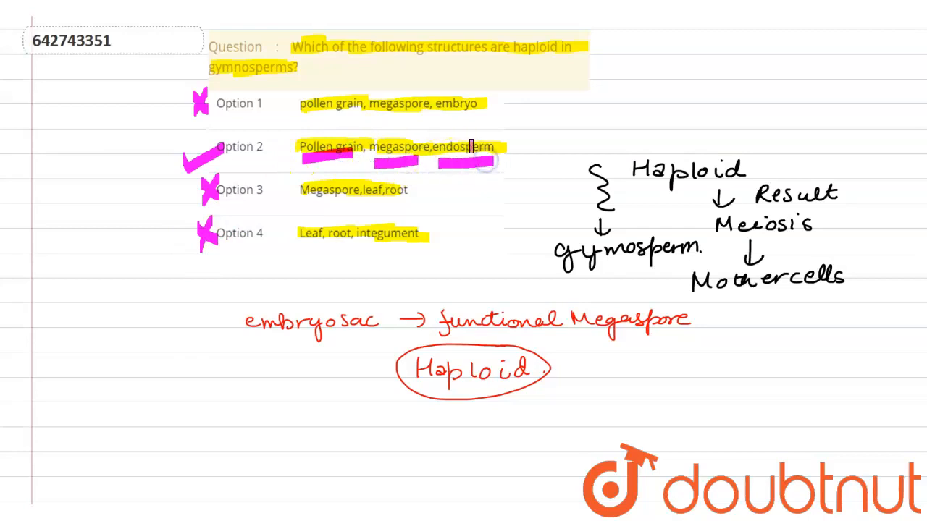
click(496, 150)
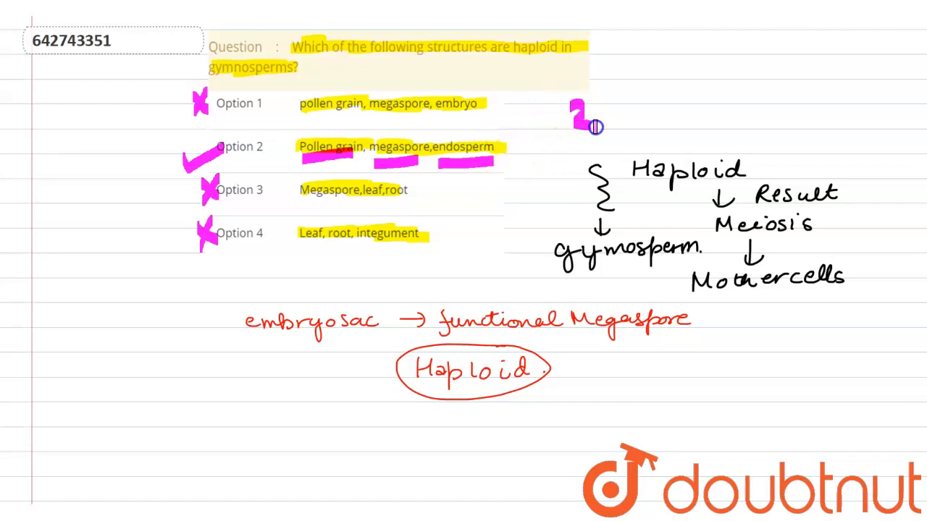
drag(579, 123, 674, 87)
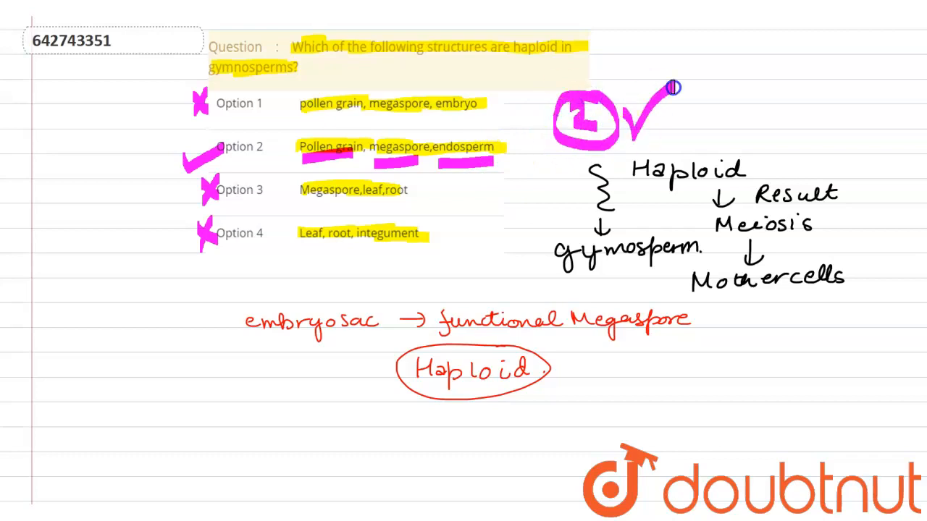